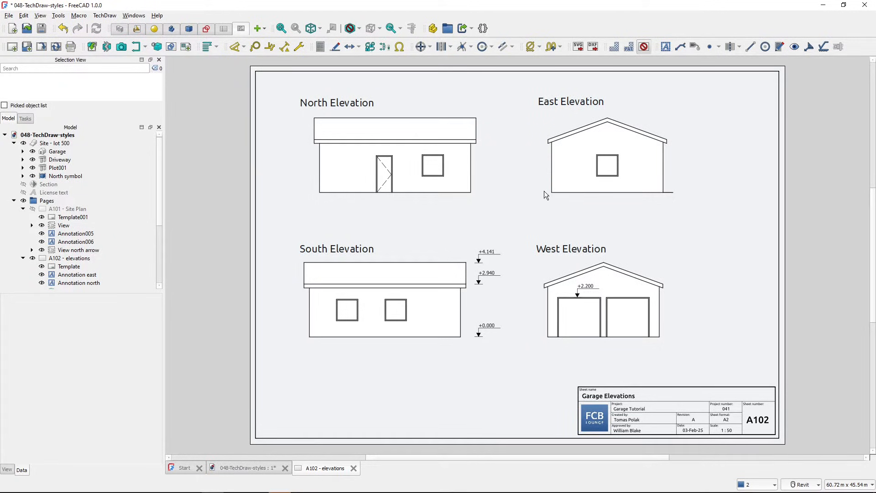
{"action": "mouse_move", "coordinate": [509, 208]}
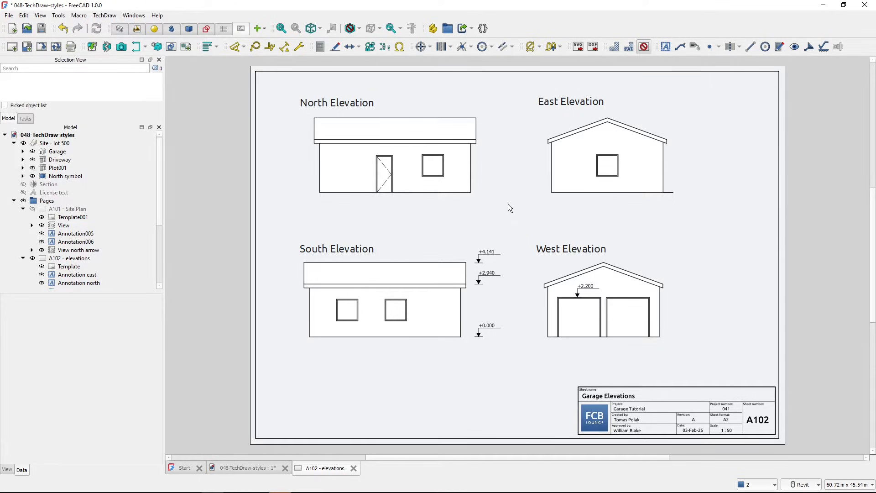
{"action": "mouse_move", "coordinate": [530, 216]}
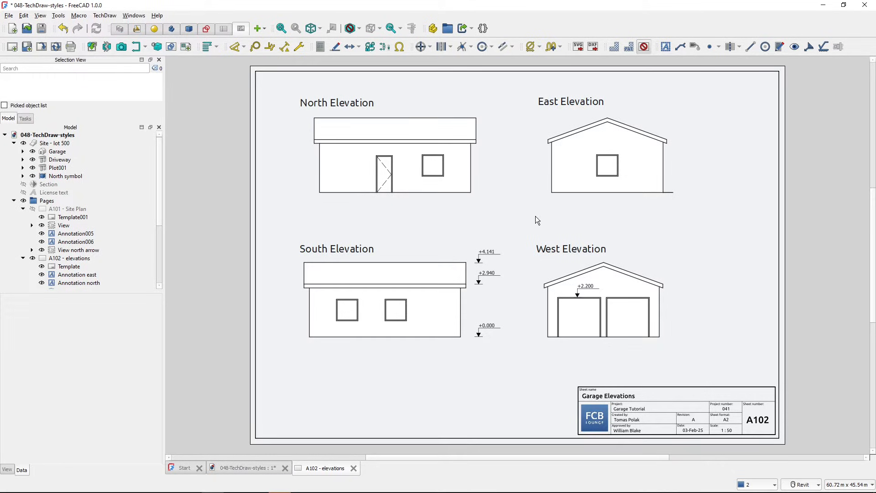
{"action": "mouse_move", "coordinate": [577, 204]}
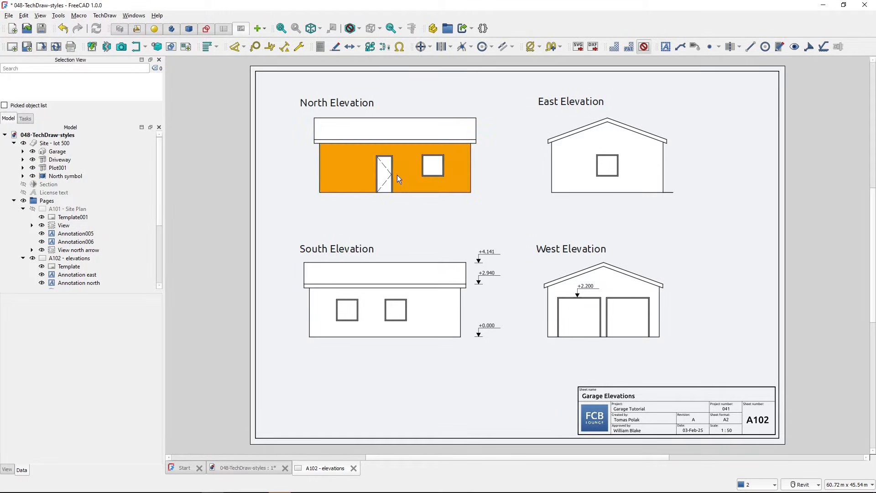
Select the bottom ground edge of the East Elevation view
{"action": "scroll", "scroll_direction": "up", "scroll_amount": 3}
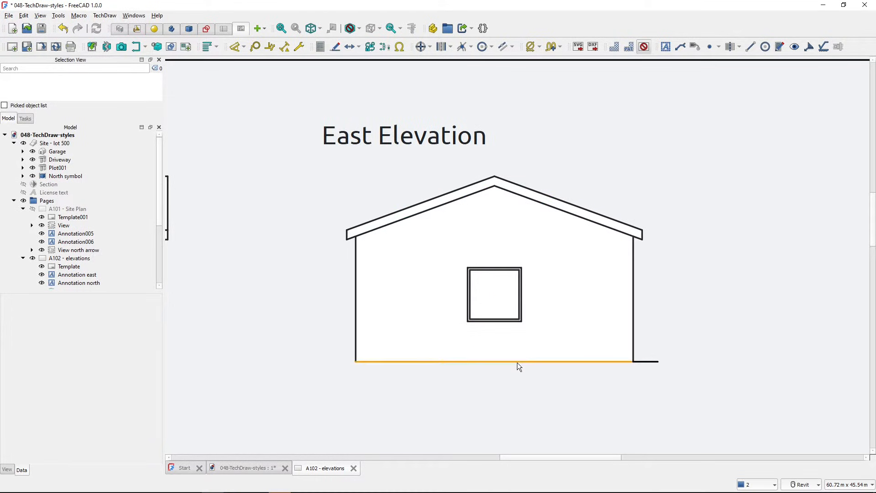
{"action": "left_click", "coordinate": [503, 362]}
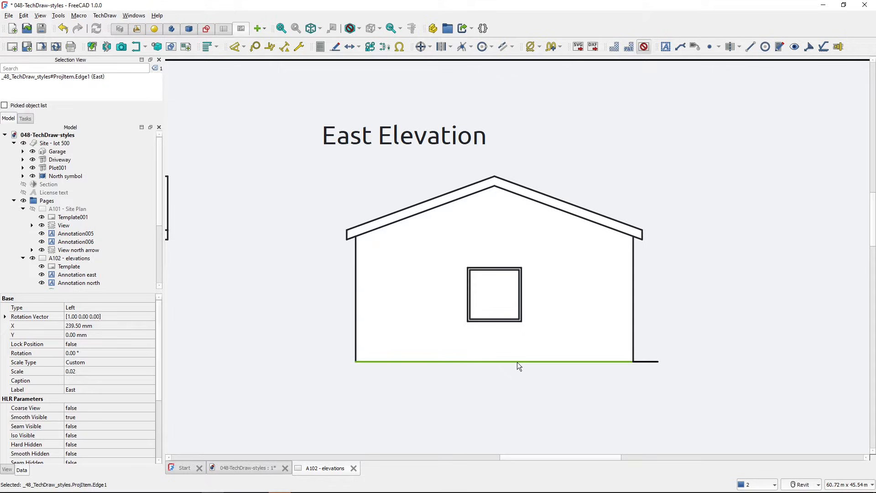
{"action": "mouse_move", "coordinate": [513, 367]}
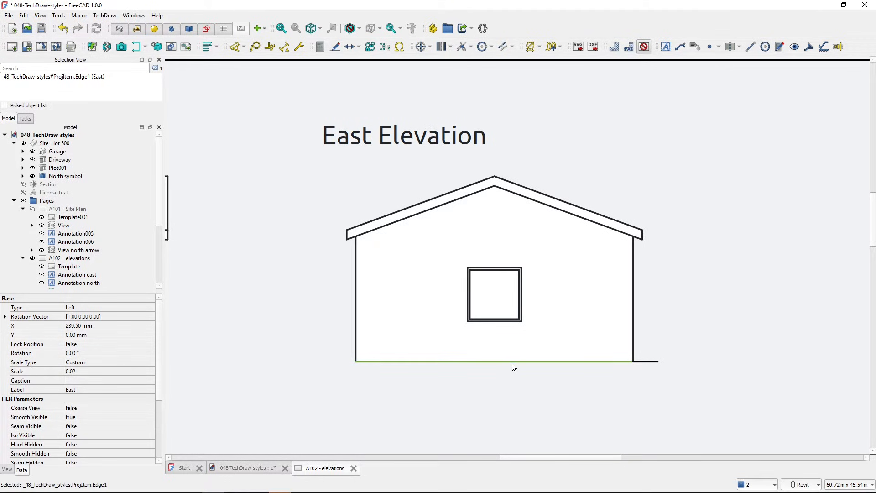
{"action": "mouse_move", "coordinate": [790, 65]}
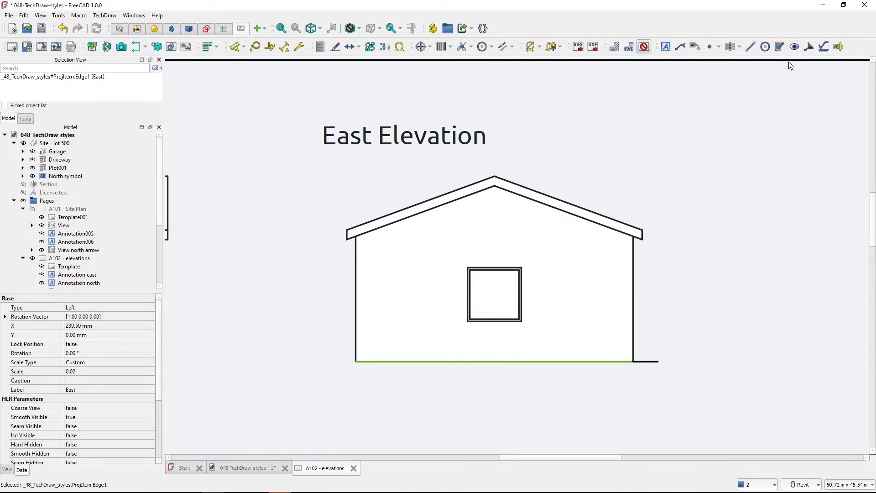
{"action": "mouse_move", "coordinate": [778, 47]}
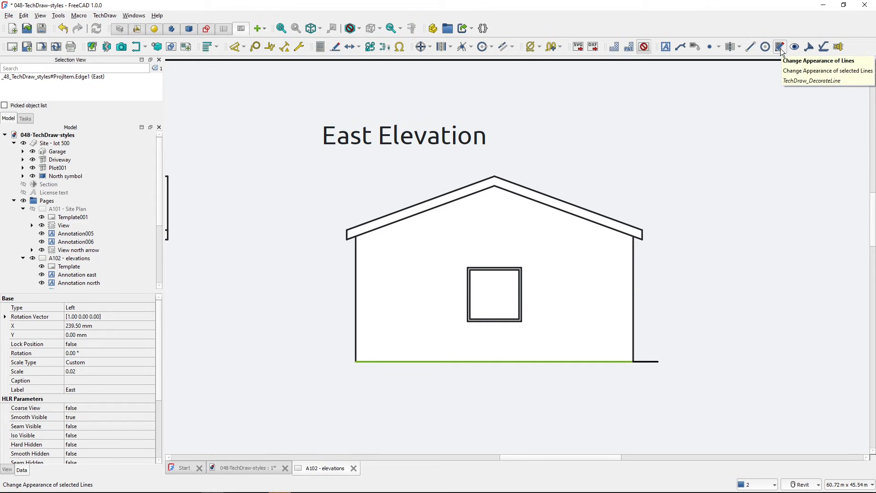
Give the selected ground line a heavier weight via Change Appearance of Lines and confirm
{"action": "left_click", "coordinate": [779, 46]}
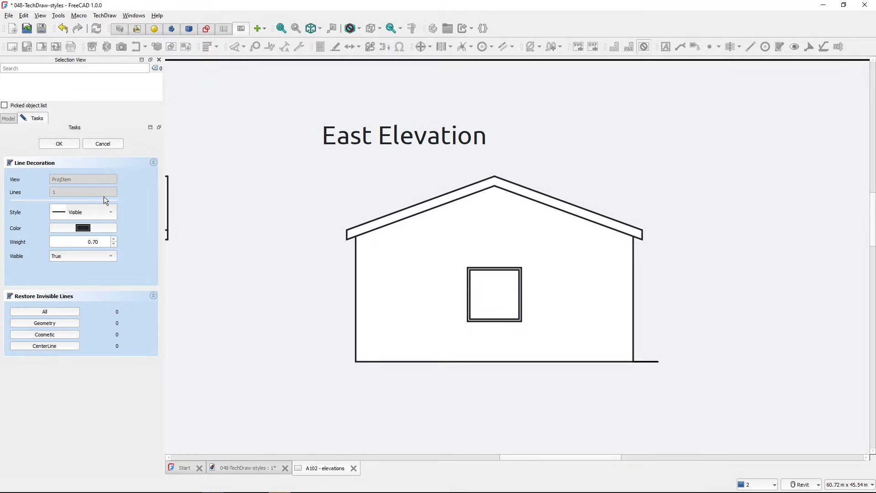
{"action": "mouse_move", "coordinate": [123, 240]}
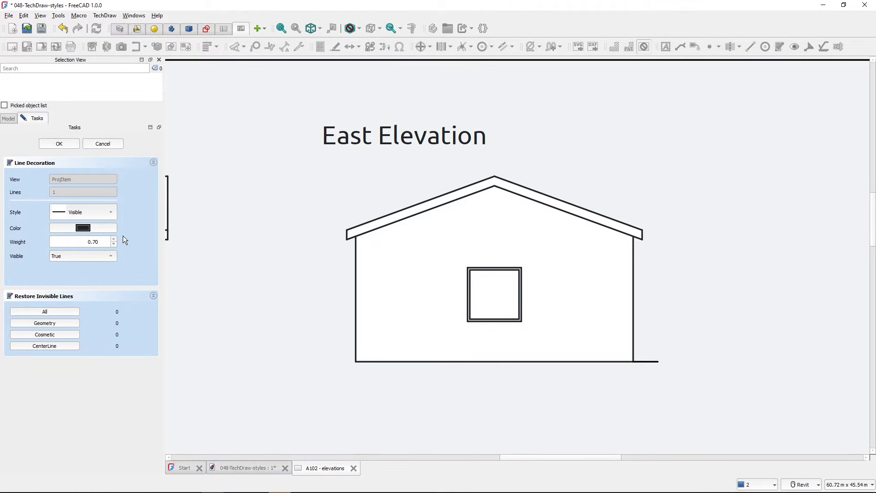
{"action": "mouse_move", "coordinate": [369, 355]}
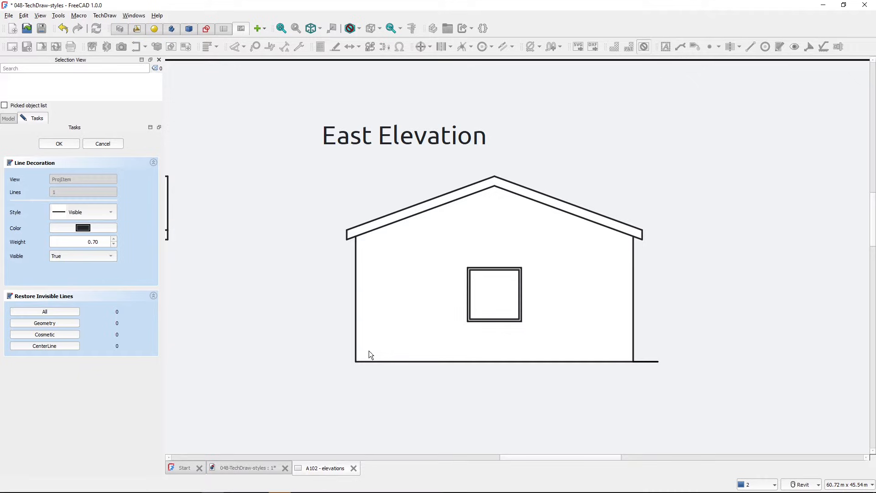
{"action": "mouse_move", "coordinate": [93, 240]}
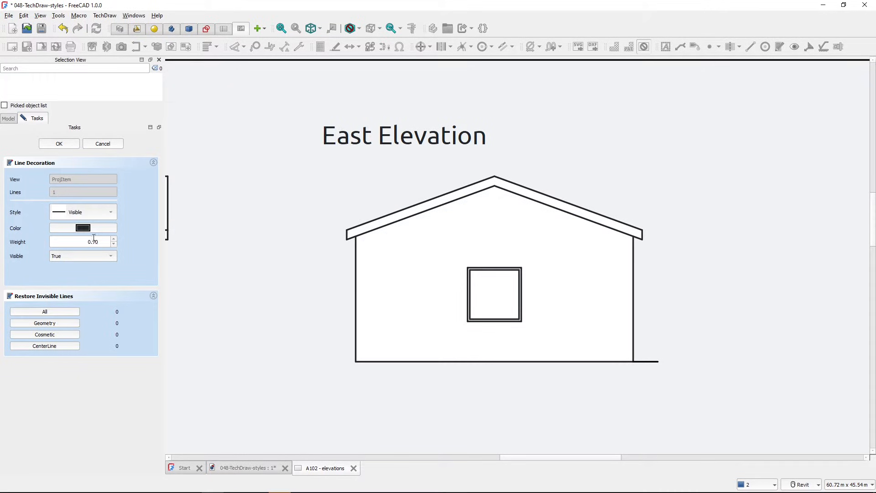
{"action": "triple_click", "coordinate": [82, 241]}
{"action": "type", "text": "3"}
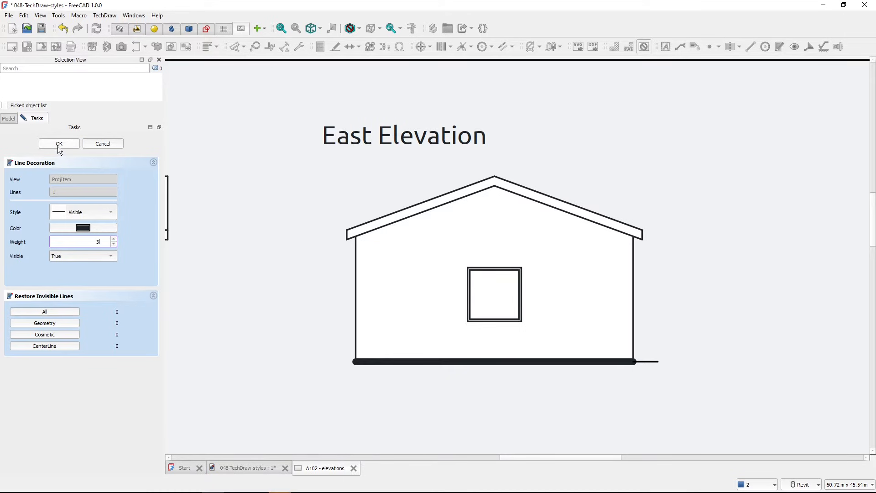
{"action": "left_click", "coordinate": [59, 143]}
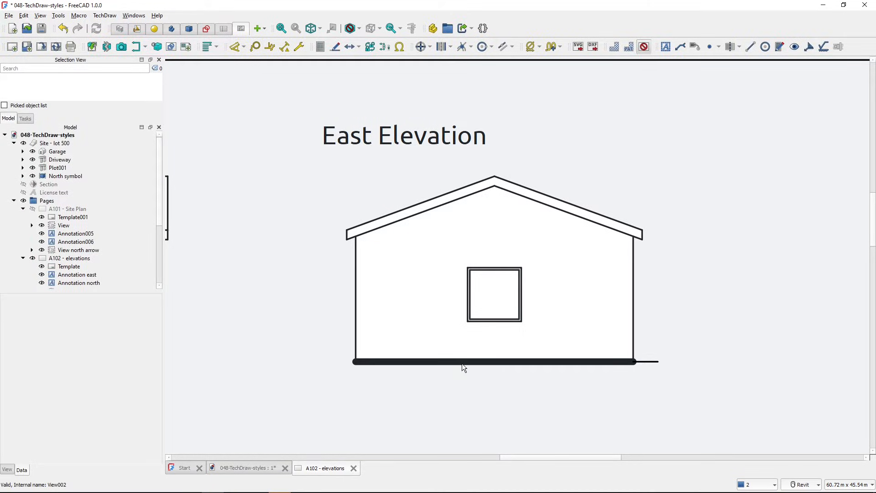
{"action": "mouse_move", "coordinate": [465, 393]}
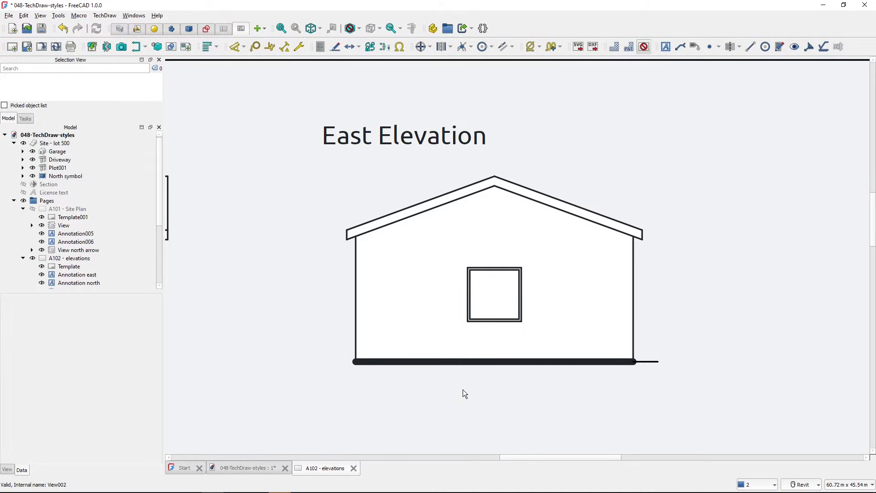
{"action": "mouse_move", "coordinate": [421, 384]}
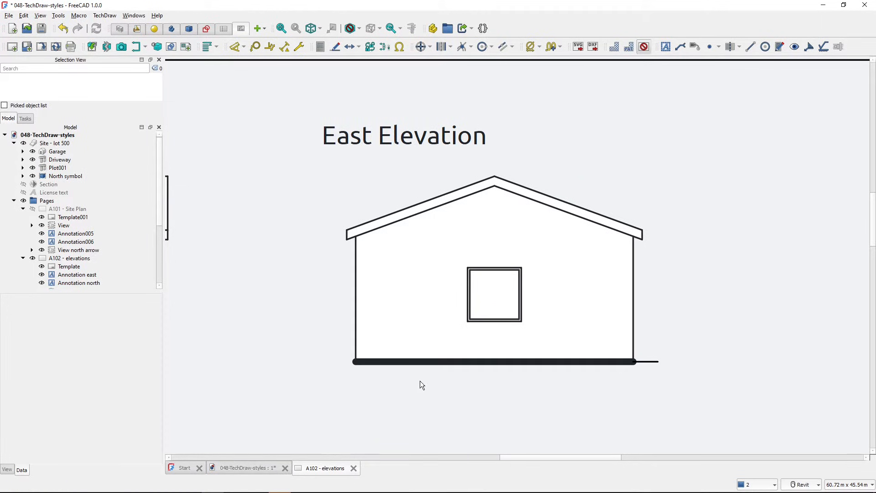
Select all roof outline edges of the East Elevation together, Ctrl-adding each one
{"action": "left_click", "coordinate": [347, 234]}
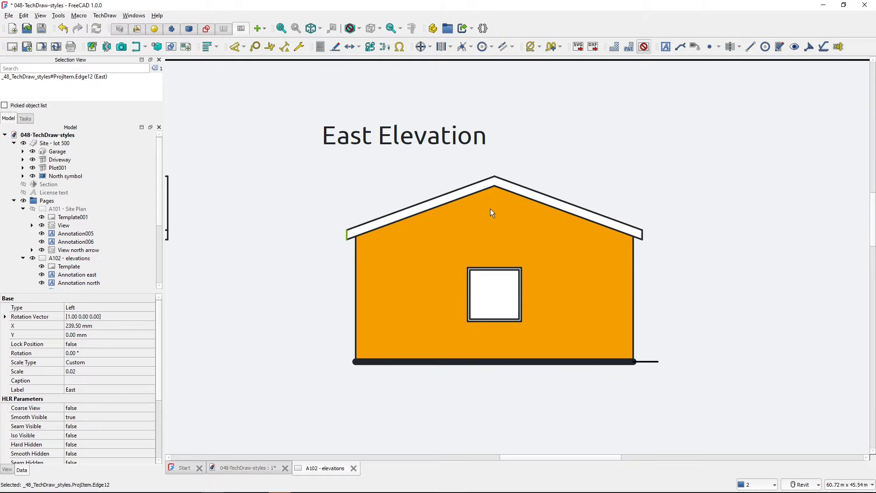
{"action": "left_click", "coordinate": [424, 208]}
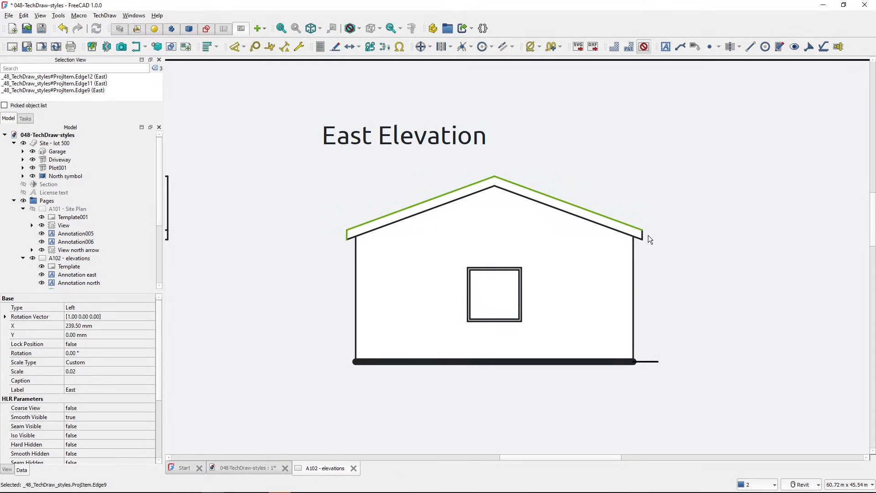
{"action": "left_click", "coordinate": [569, 207]}
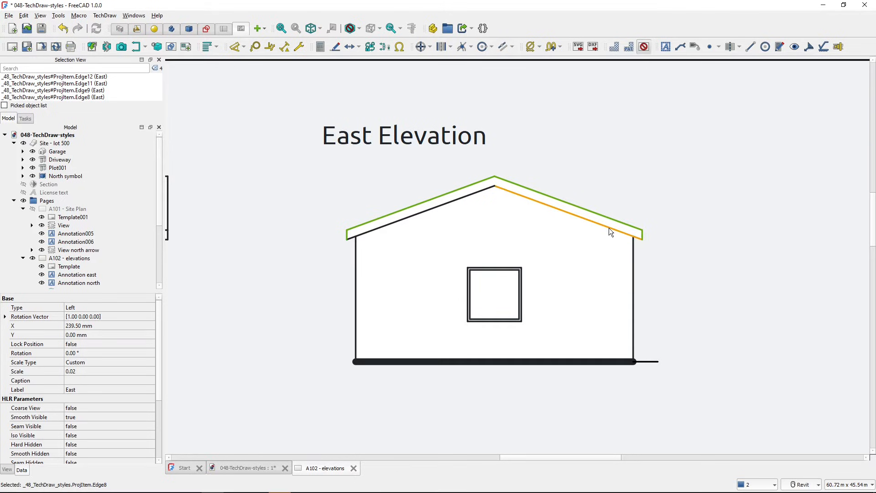
{"action": "left_click", "coordinate": [447, 207]}
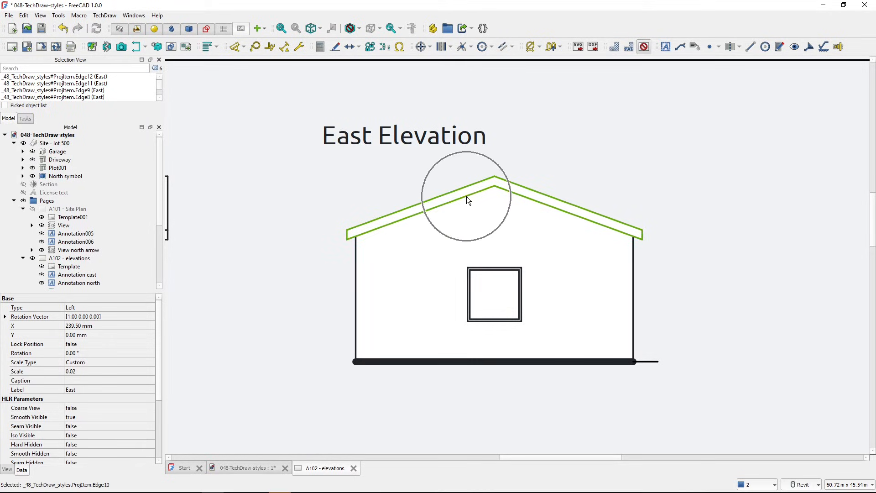
{"action": "left_click", "coordinate": [781, 47]}
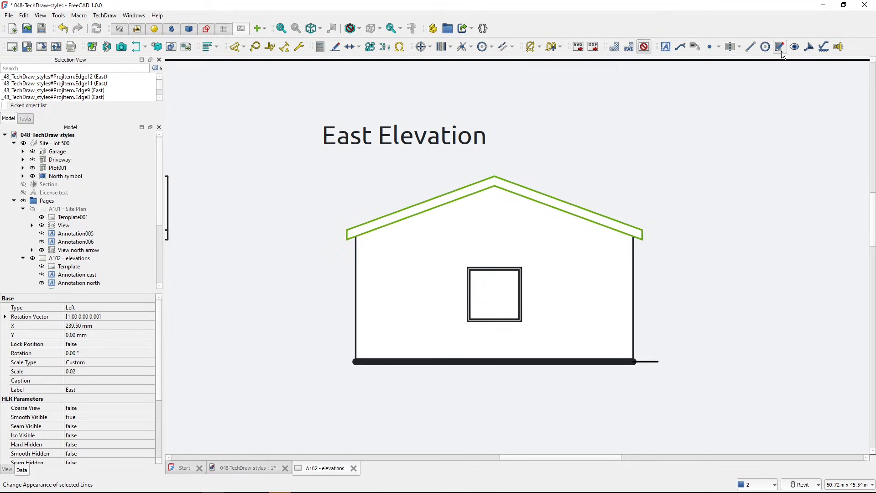
Set the selected roof edges to blue colour and Hidden (dashed) style, and confirm
{"action": "left_click", "coordinate": [778, 47]}
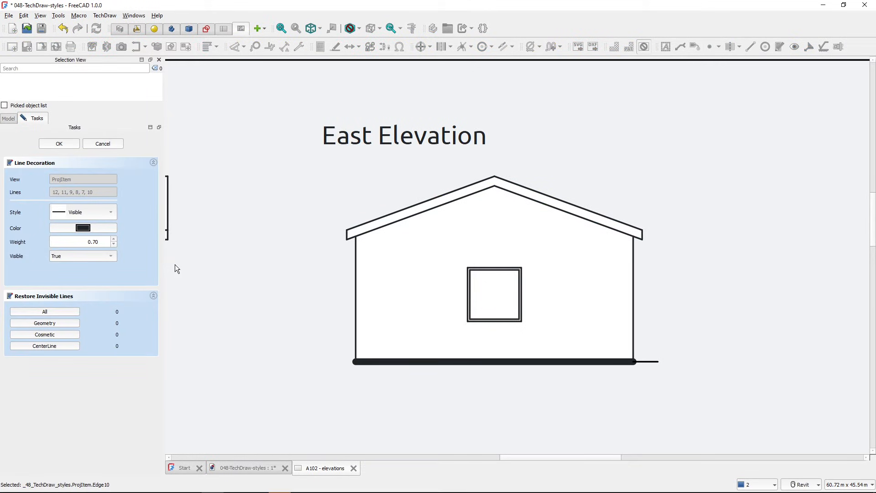
{"action": "left_click", "coordinate": [83, 227]}
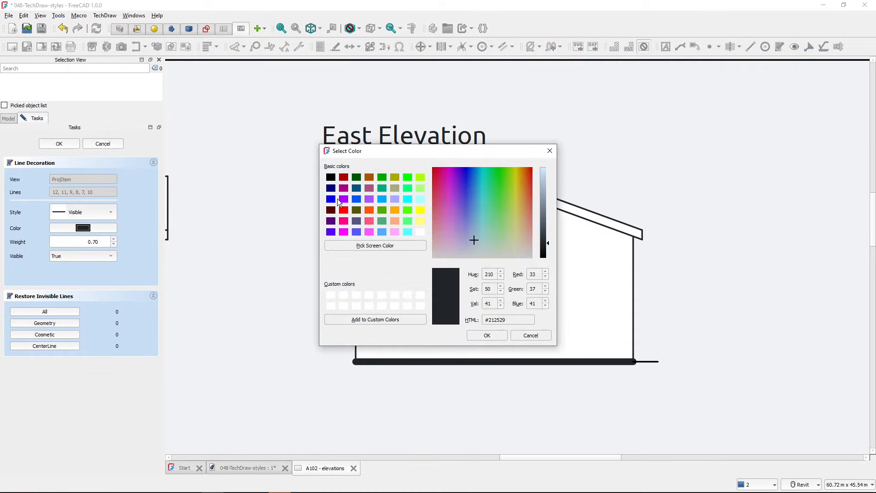
{"action": "left_click", "coordinate": [330, 198]}
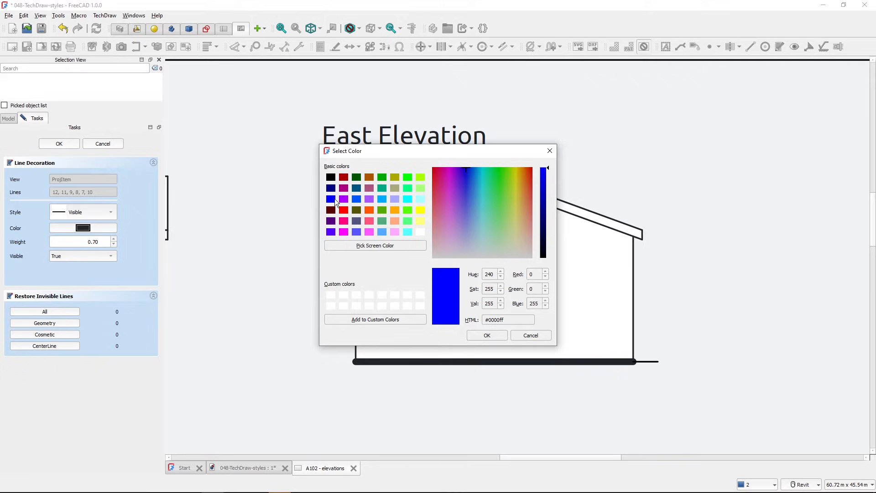
{"action": "left_click", "coordinate": [487, 335]}
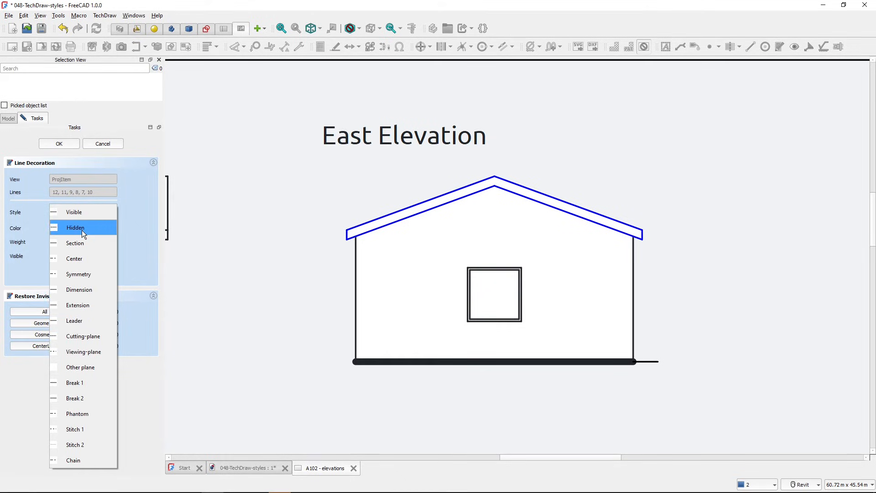
{"action": "left_click", "coordinate": [76, 227]}
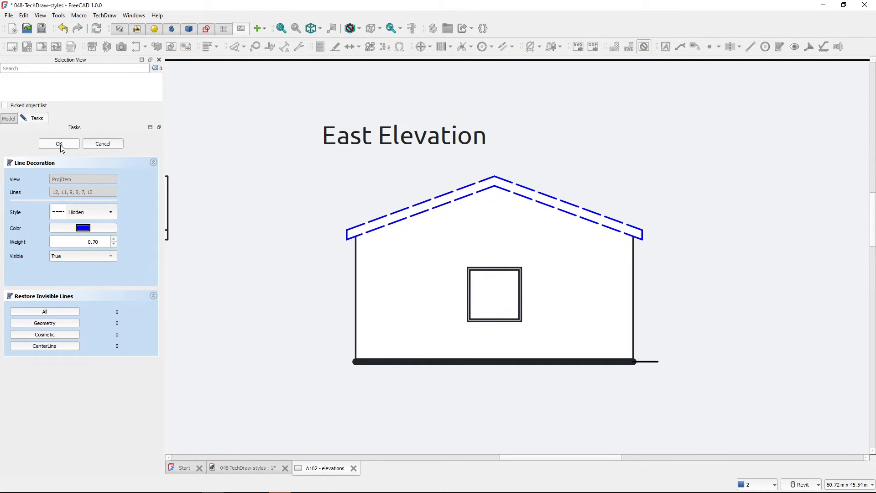
{"action": "mouse_move", "coordinate": [2, 156]}
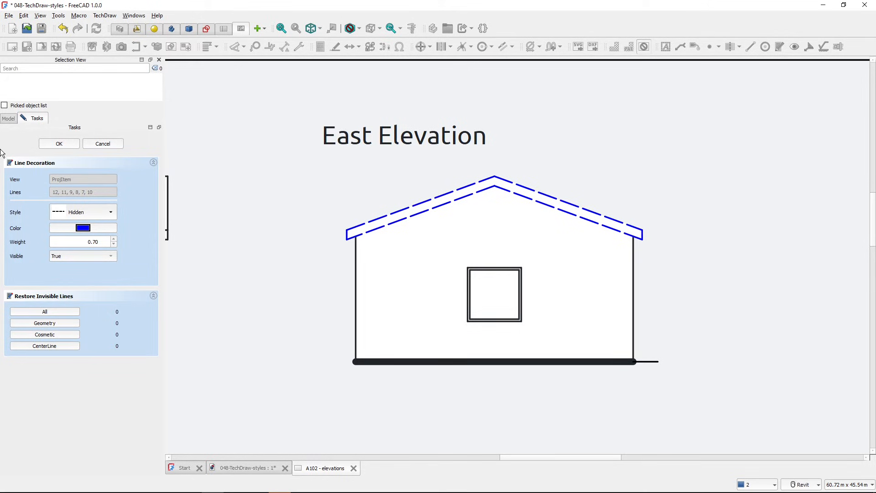
{"action": "left_click", "coordinate": [58, 143]}
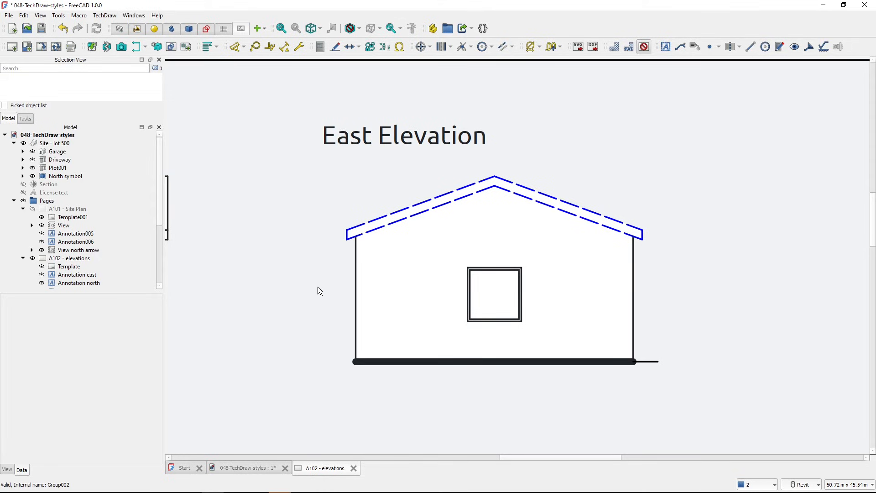
{"action": "mouse_move", "coordinate": [601, 399]}
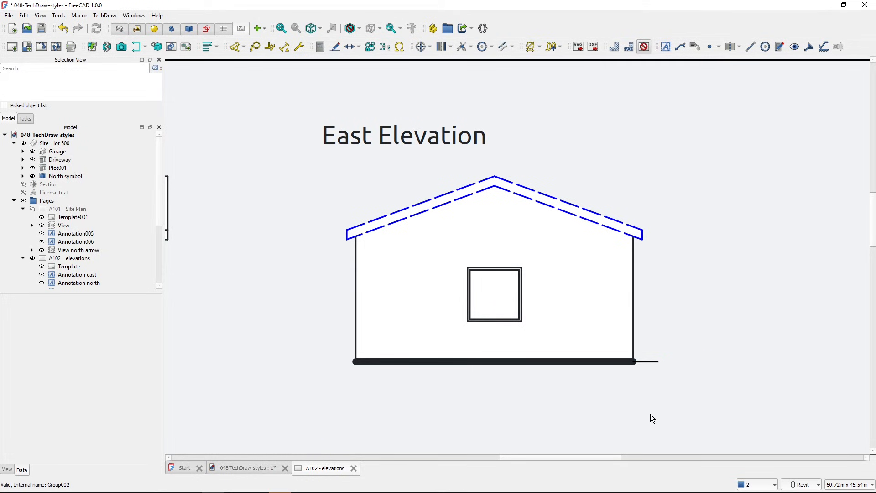
Select the ground-line extension past the right wall and set its Visible property to False
{"action": "left_click", "coordinate": [645, 362]}
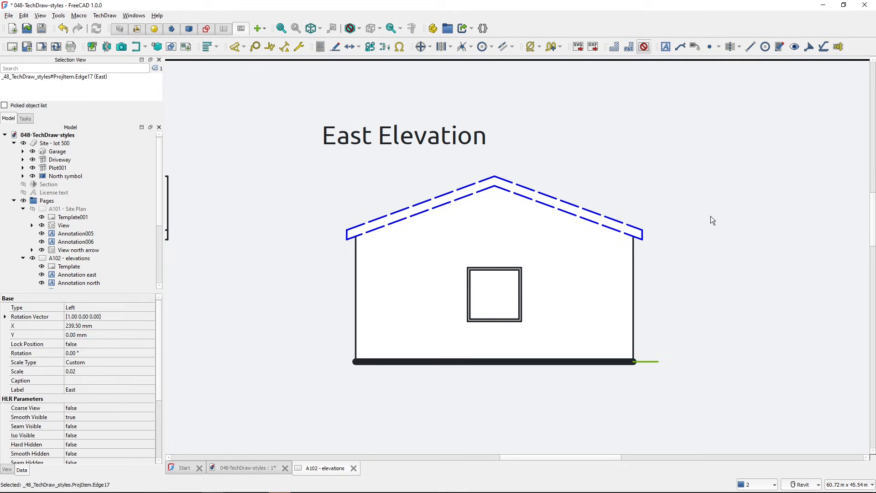
{"action": "left_click", "coordinate": [779, 47]}
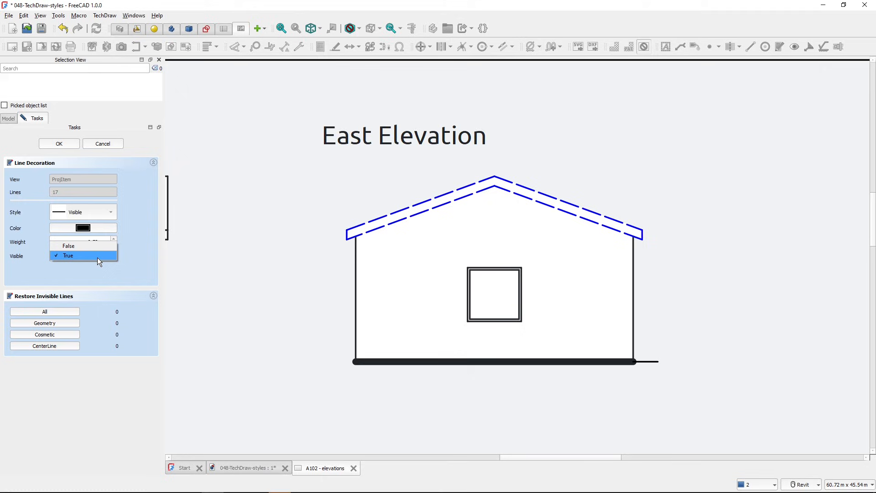
{"action": "mouse_move", "coordinate": [96, 263]}
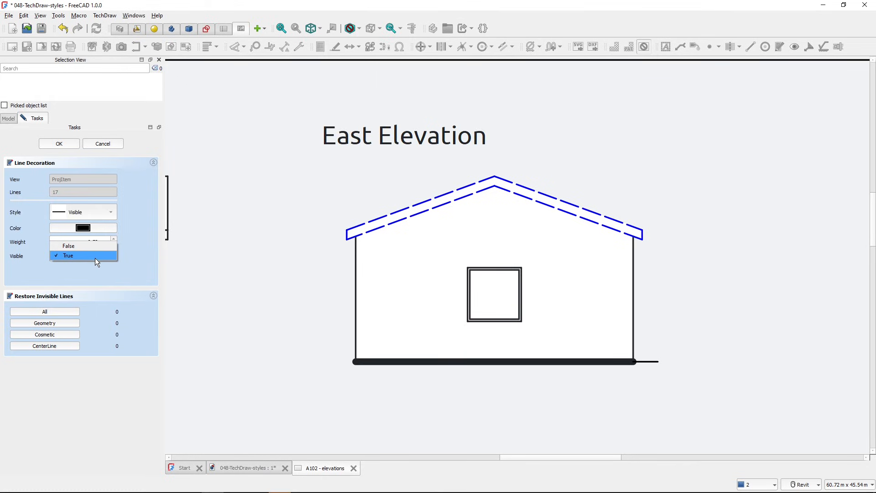
{"action": "left_click", "coordinate": [69, 245]}
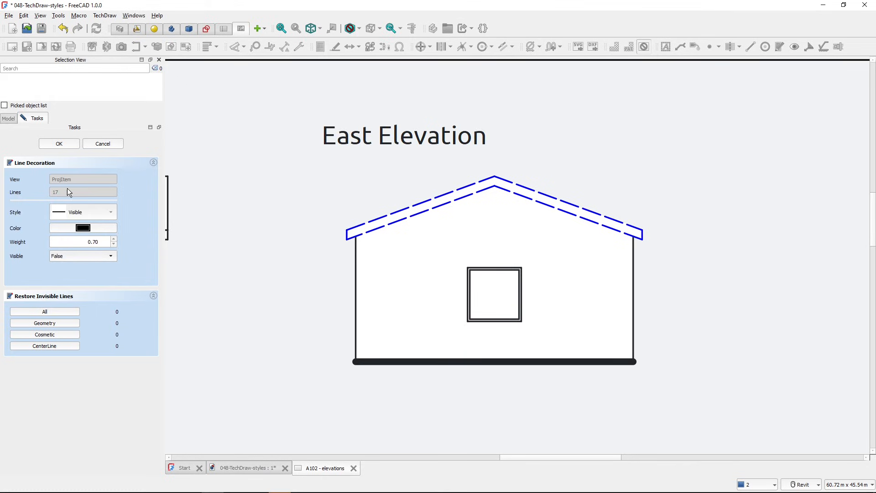
{"action": "left_click", "coordinate": [59, 143]}
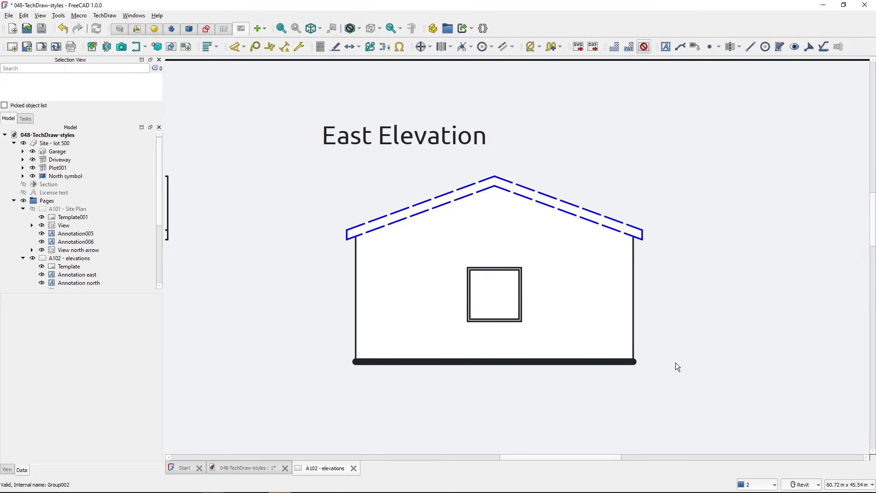
{"action": "mouse_move", "coordinate": [673, 365]}
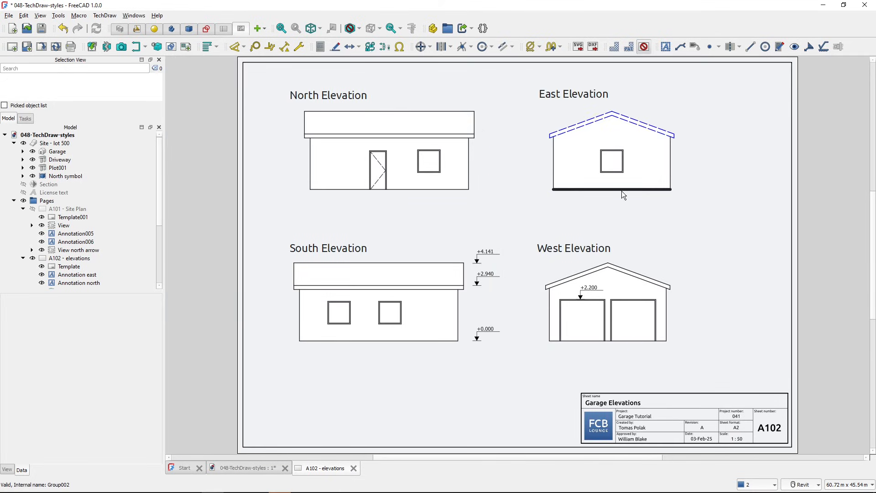
{"action": "mouse_move", "coordinate": [618, 207]}
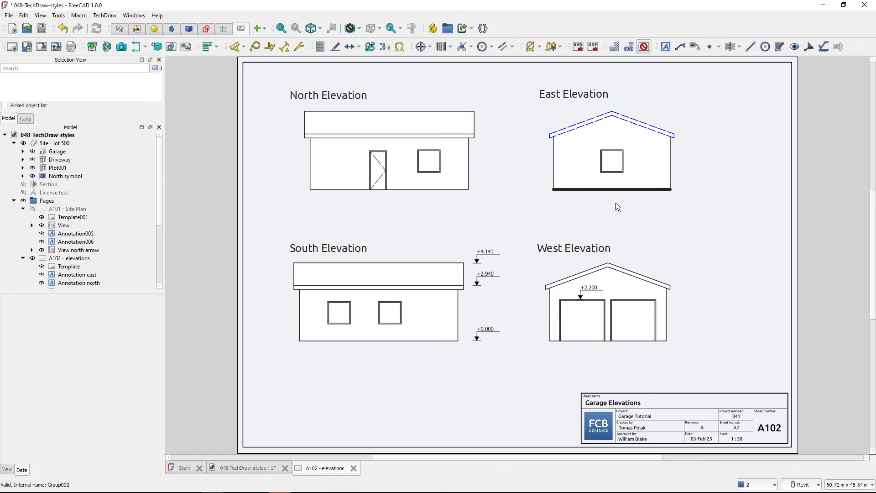